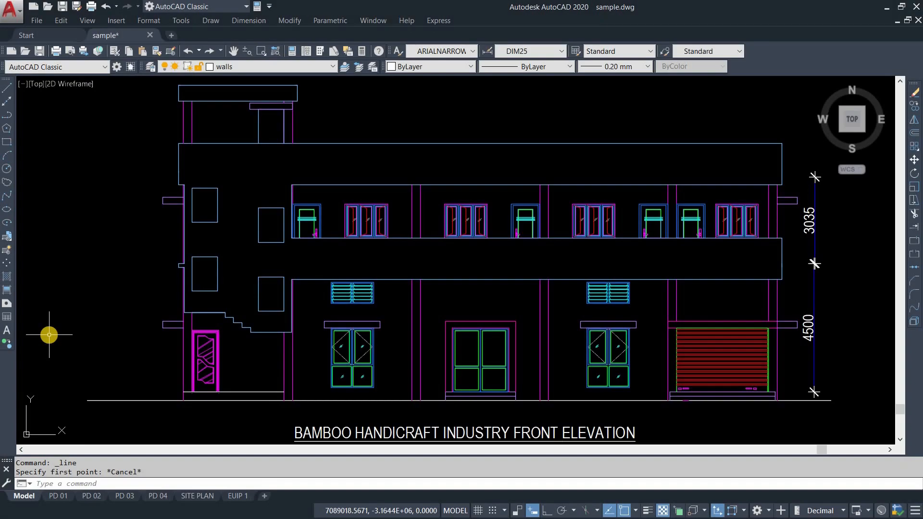
pyautogui.moveTo(914, 80)
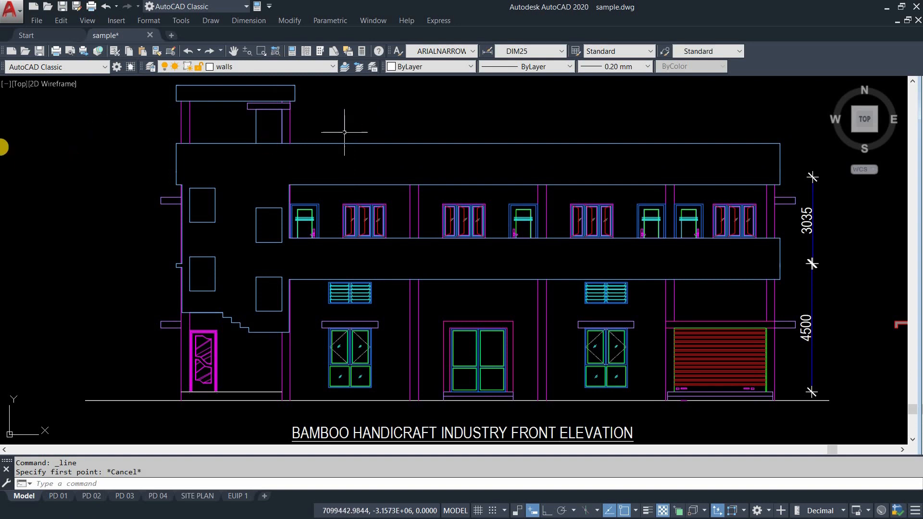
pyautogui.moveTo(36, 159)
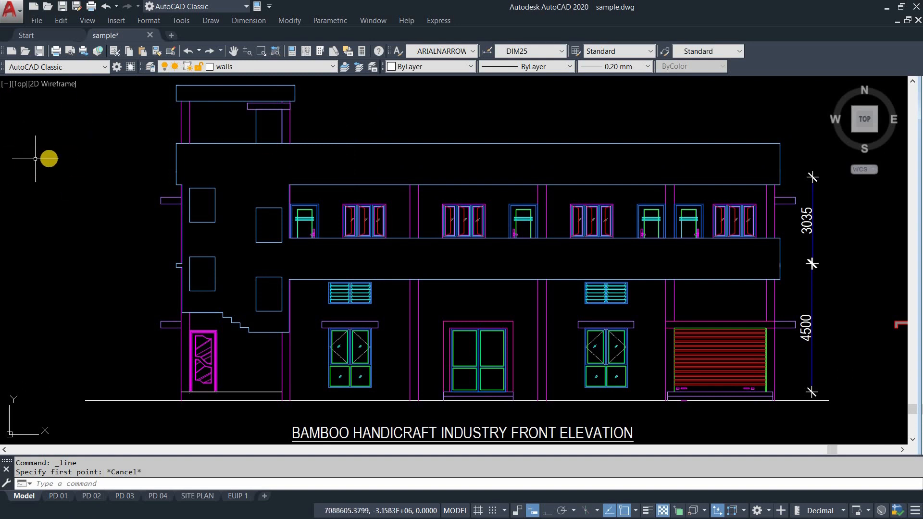
pyautogui.moveTo(793, 56)
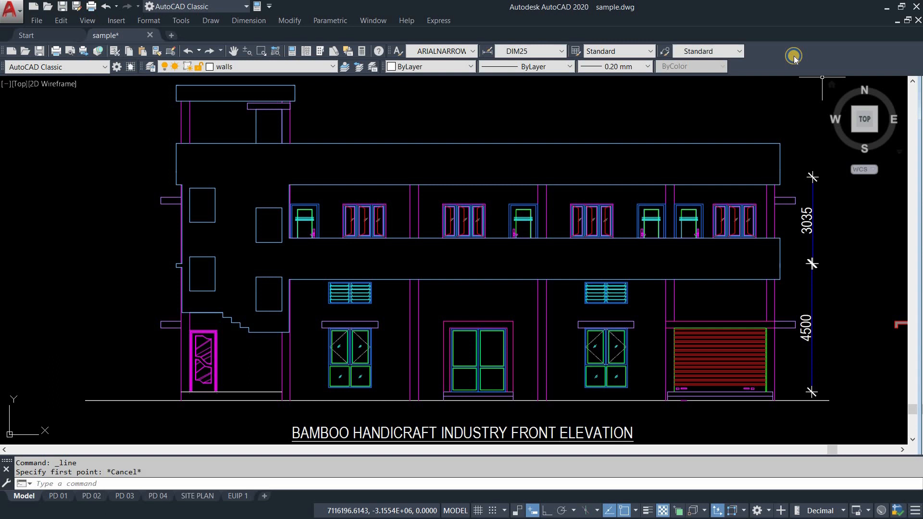
# Restore the Draw toolbar from the AutoCAD toolbar list so it floats over the drawing
pyautogui.click(793, 56)
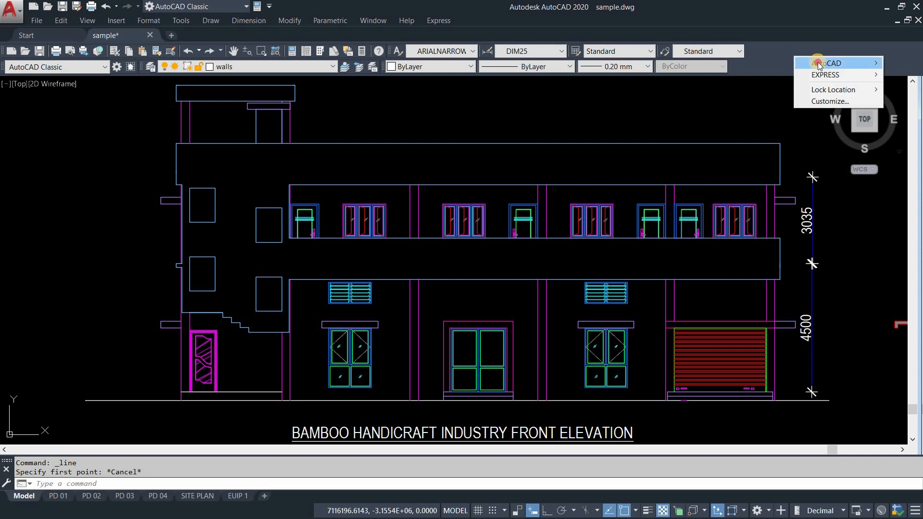
pyautogui.click(830, 63)
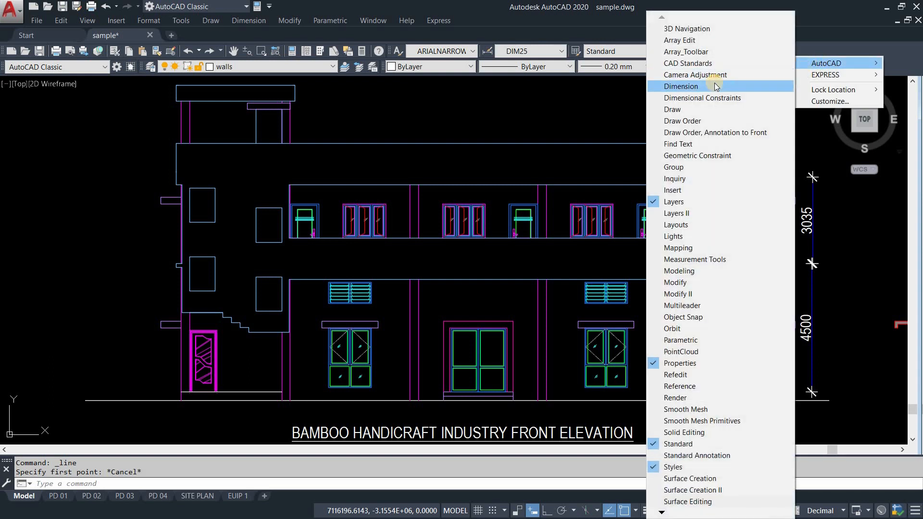
pyautogui.click(672, 109)
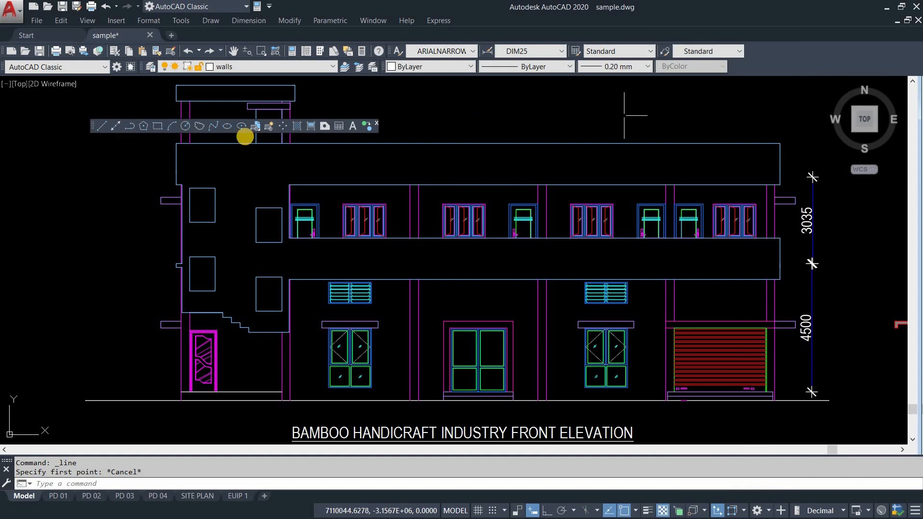
pyautogui.moveTo(93, 124)
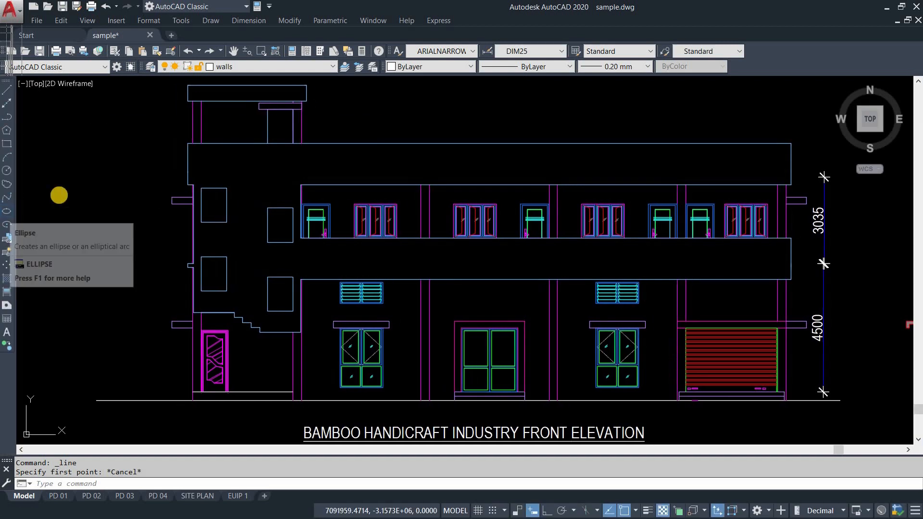
# Bring up the AutoCAD toolbar list to restore the Modify toolbar
pyautogui.rightClick(802, 63)
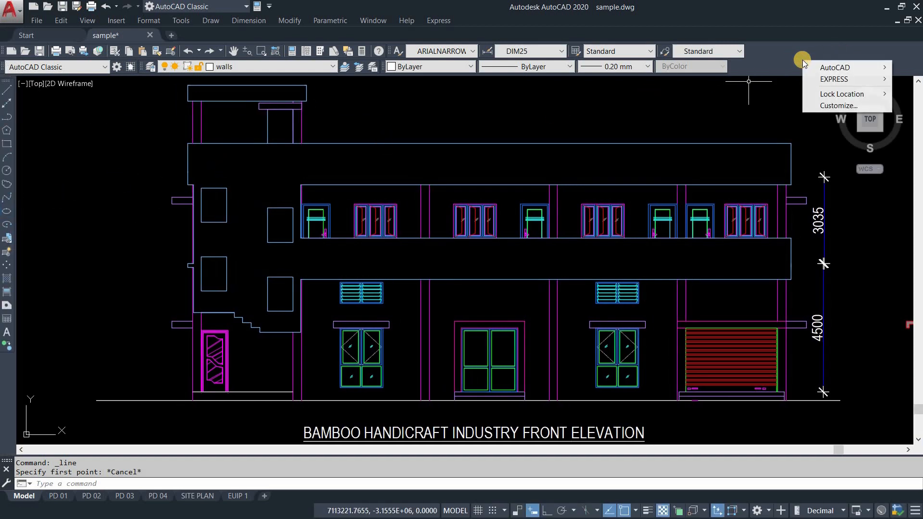
pyautogui.click(835, 67)
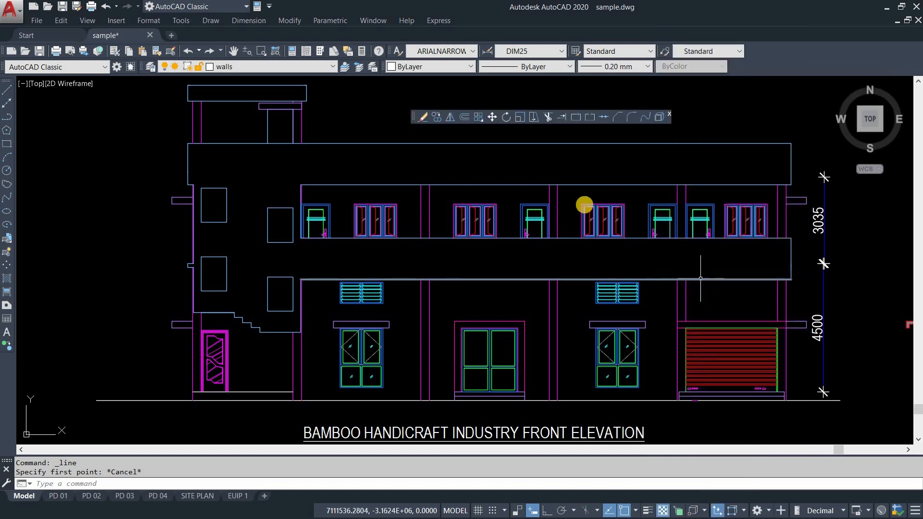
pyautogui.moveTo(502, 147)
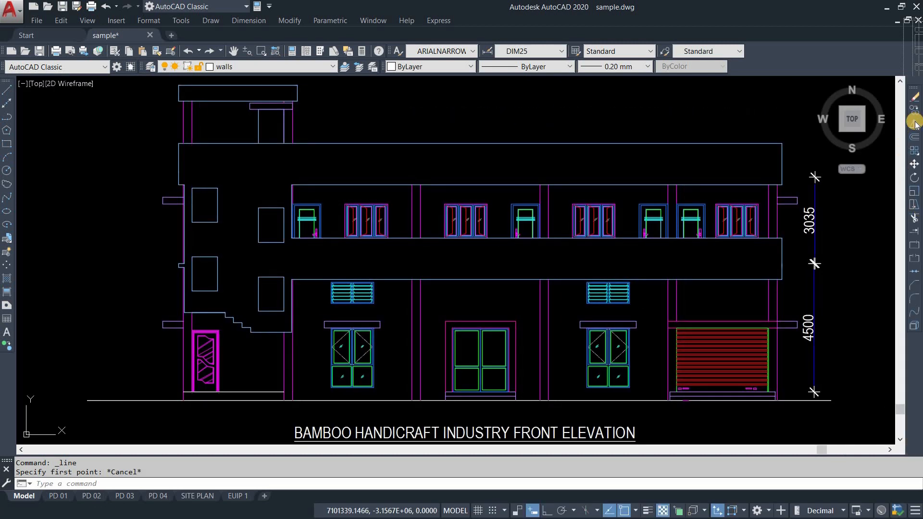
pyautogui.moveTo(621, 100)
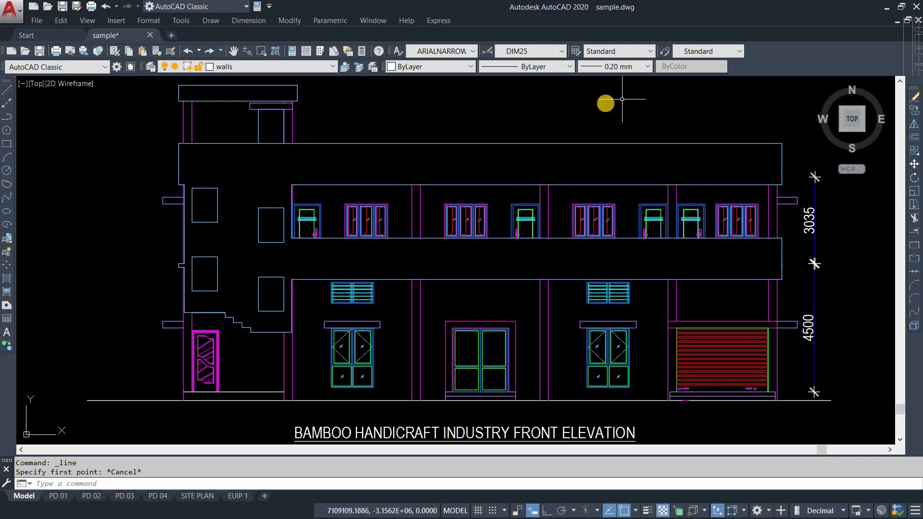
pyautogui.click(181, 20)
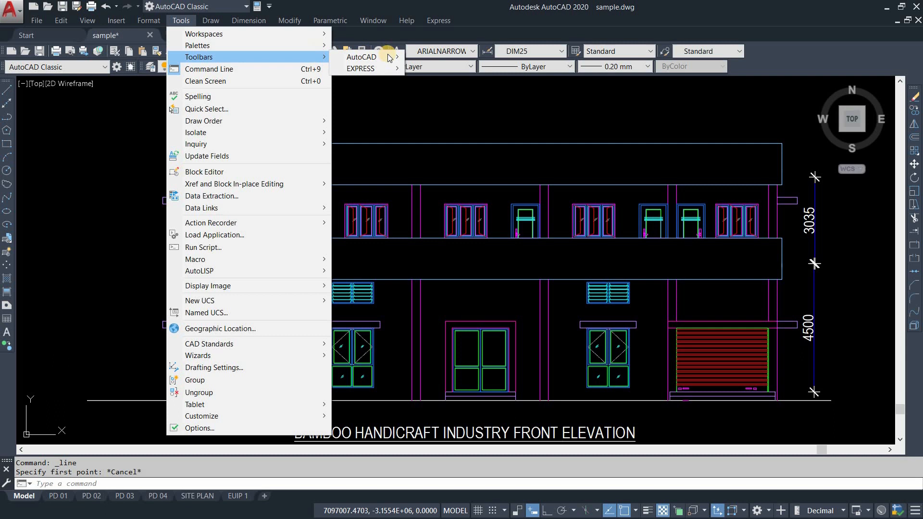
pyautogui.click(361, 57)
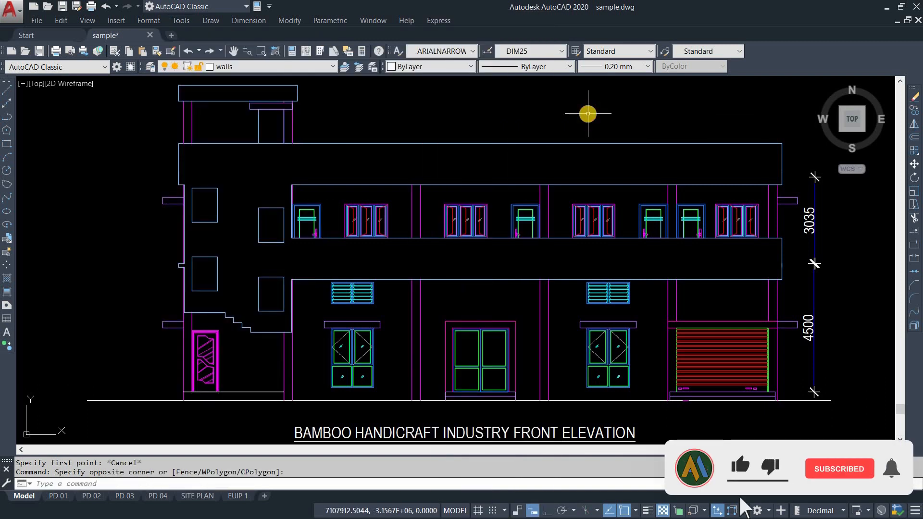
pyautogui.click(739, 466)
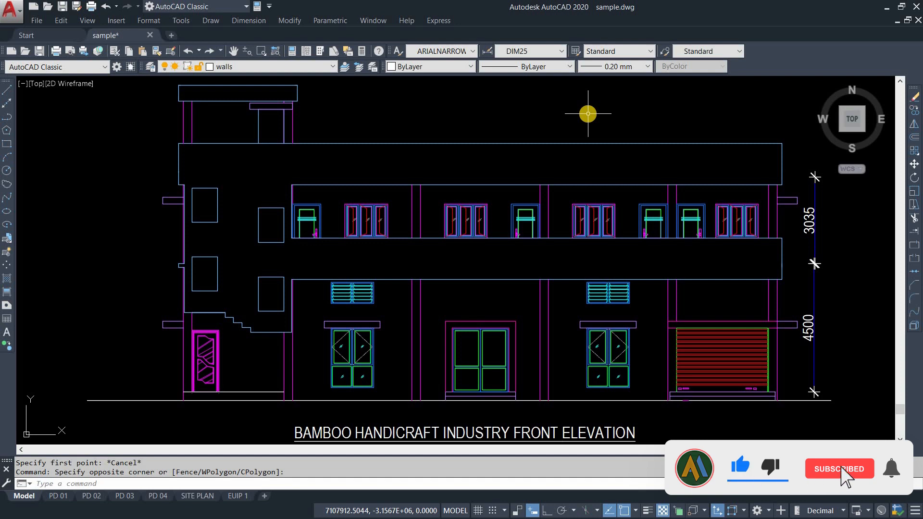
pyautogui.click(838, 468)
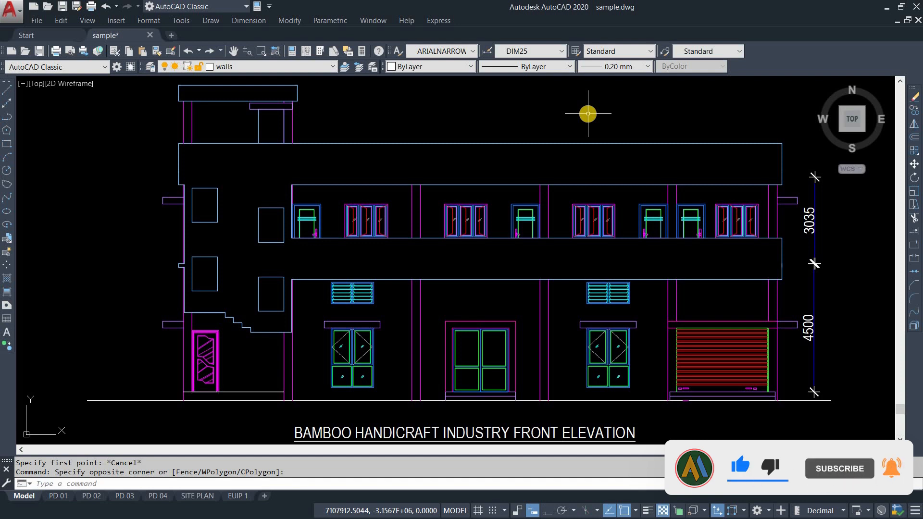